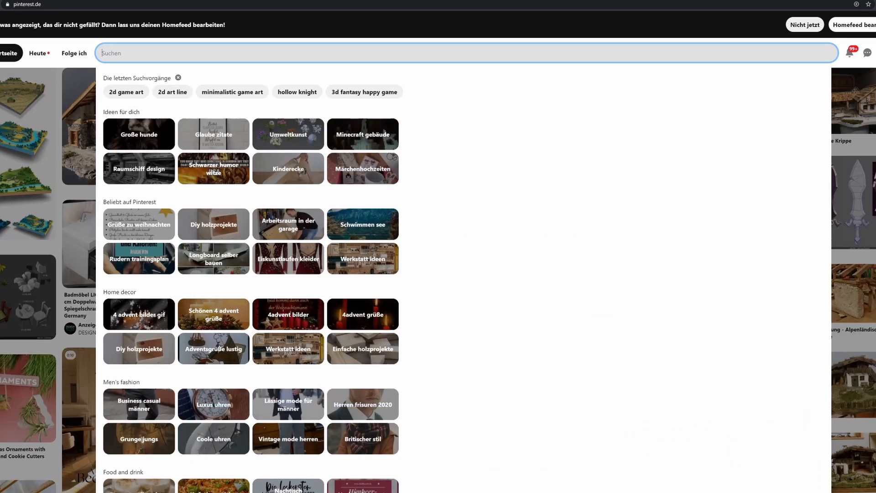
# Step: Search Pinterest for 'axt' and browse the axe reference pins
pyautogui.write('axt')
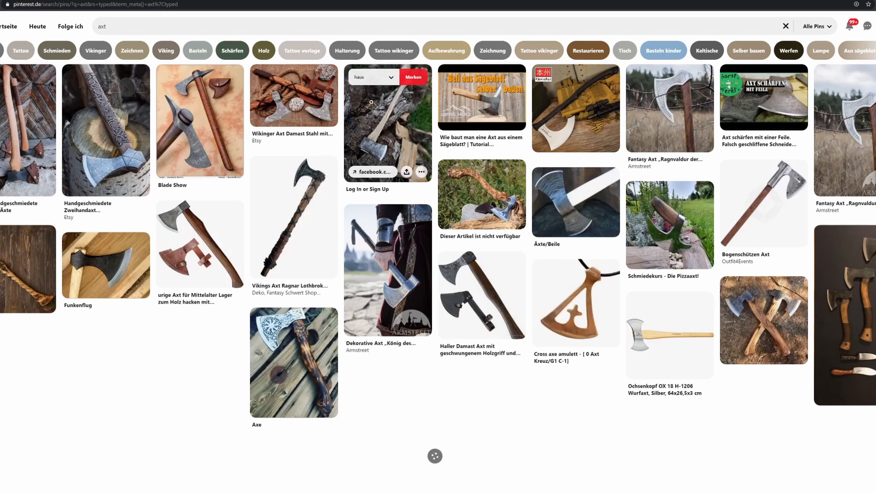
pyautogui.scroll(-3)
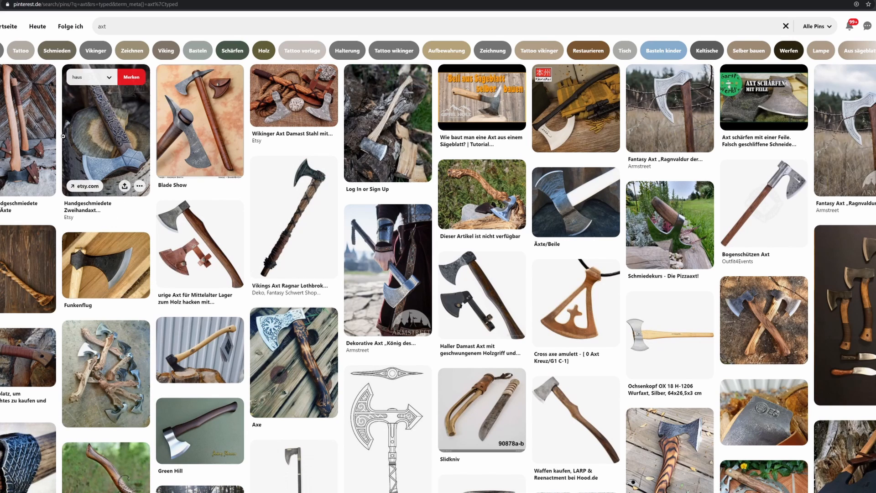
pyautogui.moveTo(482, 193)
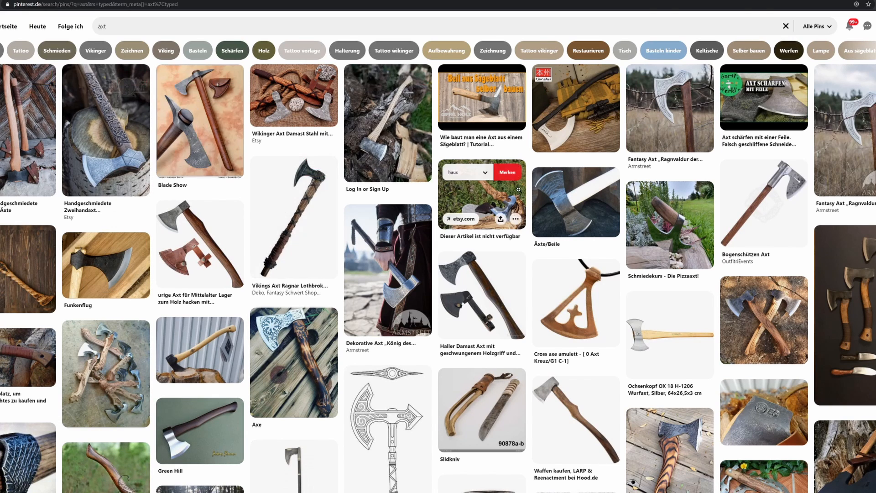
pyautogui.scroll(-3)
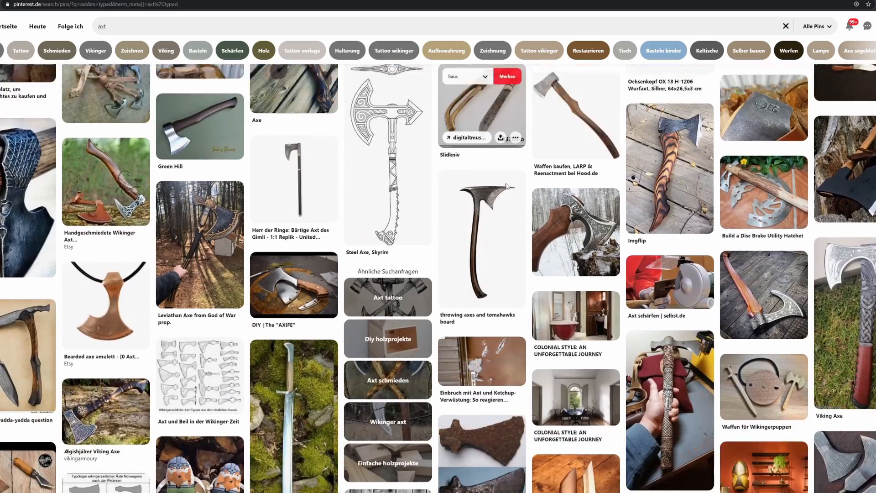
pyautogui.scroll(-3)
pyautogui.write(' stilized')
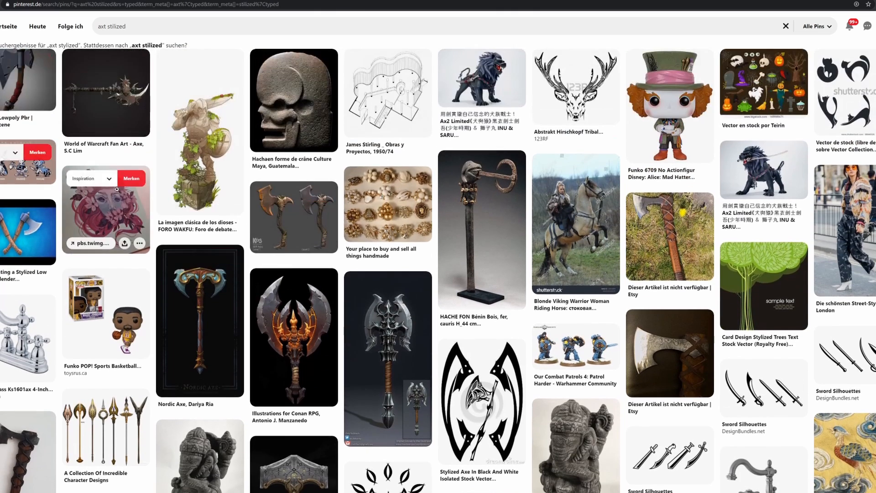
# Step: Browse the stylized axe results and view the dark spiked axe pin by Vitaly Weegson
pyautogui.scroll(-3)
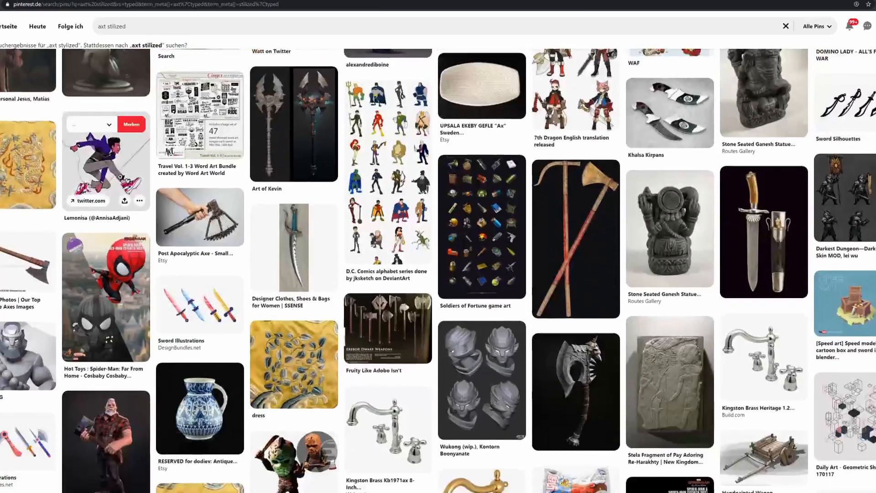
pyautogui.scroll(-3)
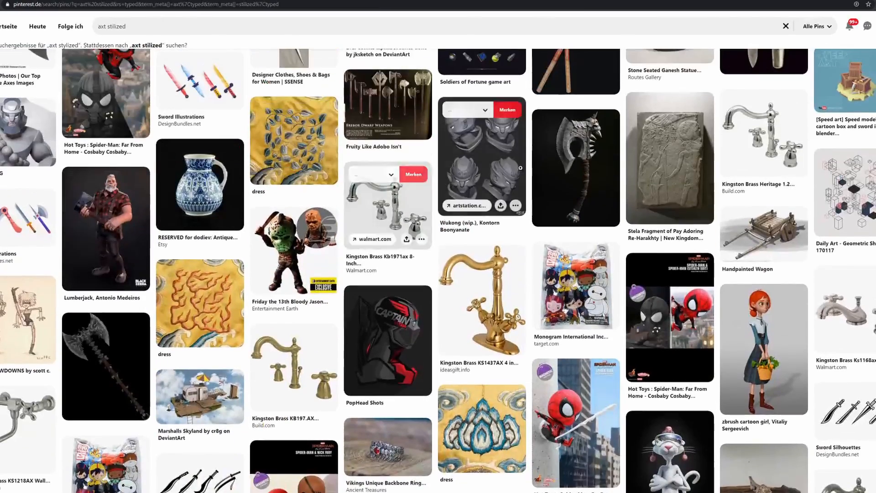
pyautogui.click(576, 168)
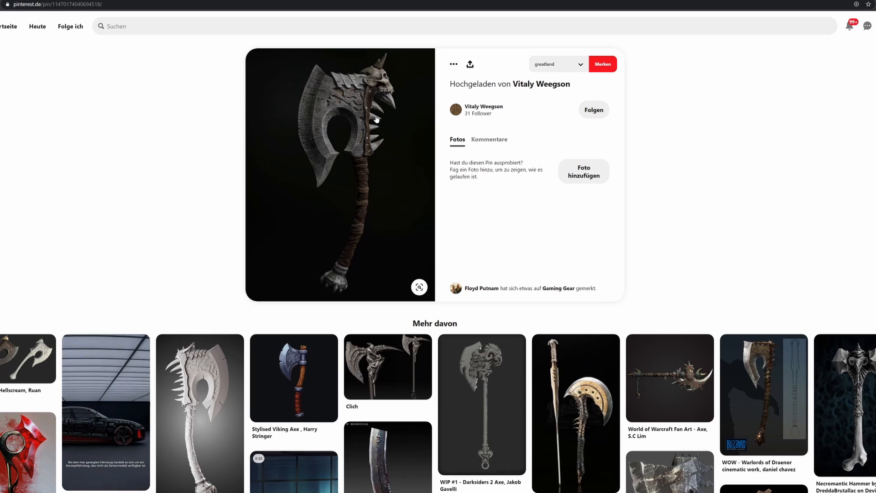
pyautogui.scroll(-3)
pyautogui.write('christmas')
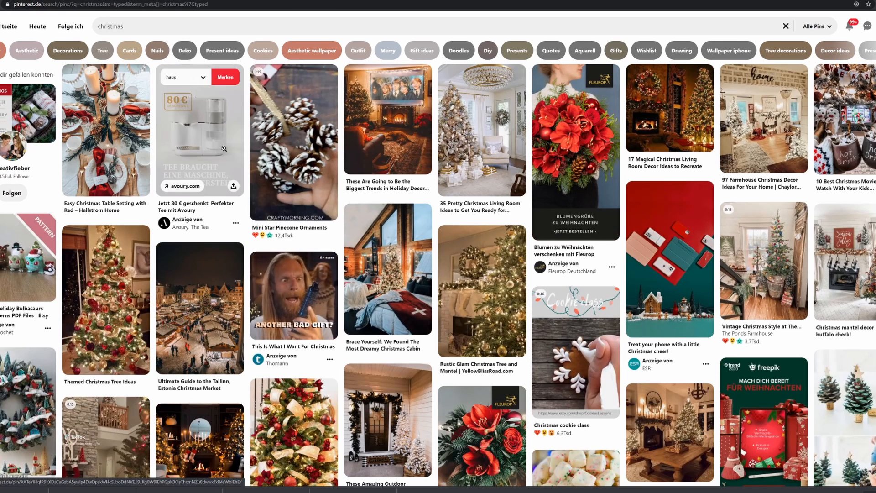
# Step: Browse through Pinterest's 'christmas' pin results for festive ideas
pyautogui.scroll(-3)
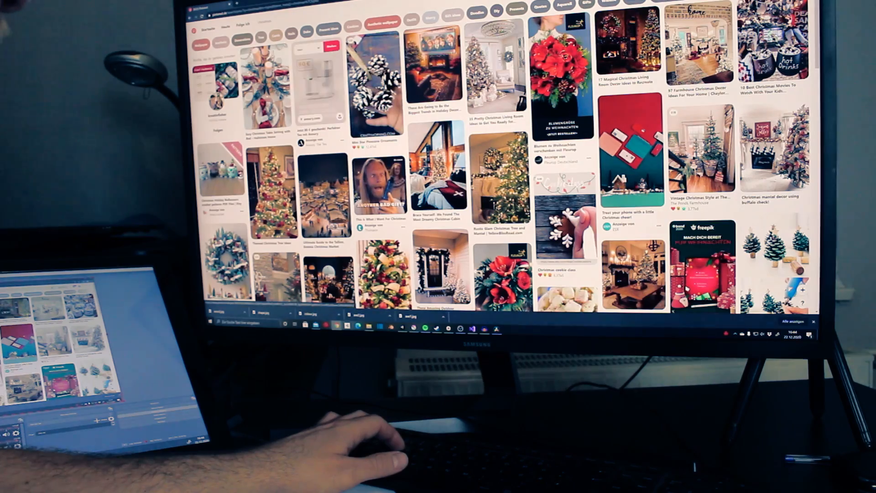
pyautogui.scroll(-3)
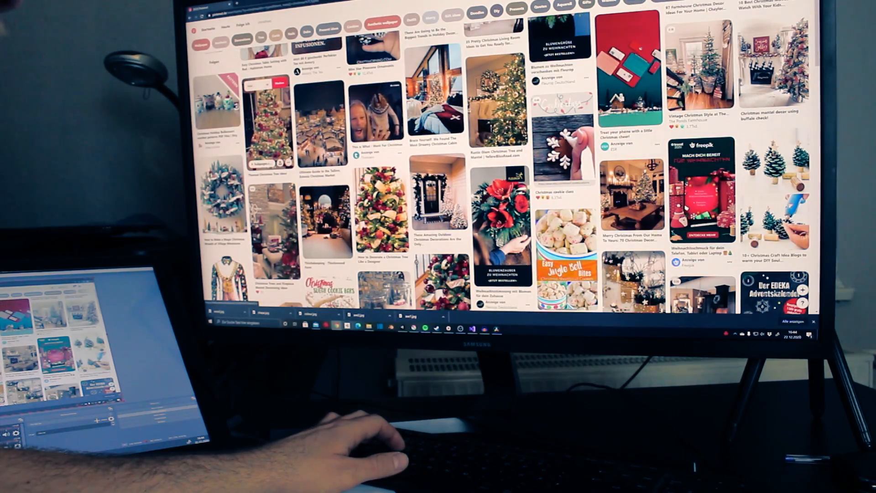
pyautogui.scroll(-3)
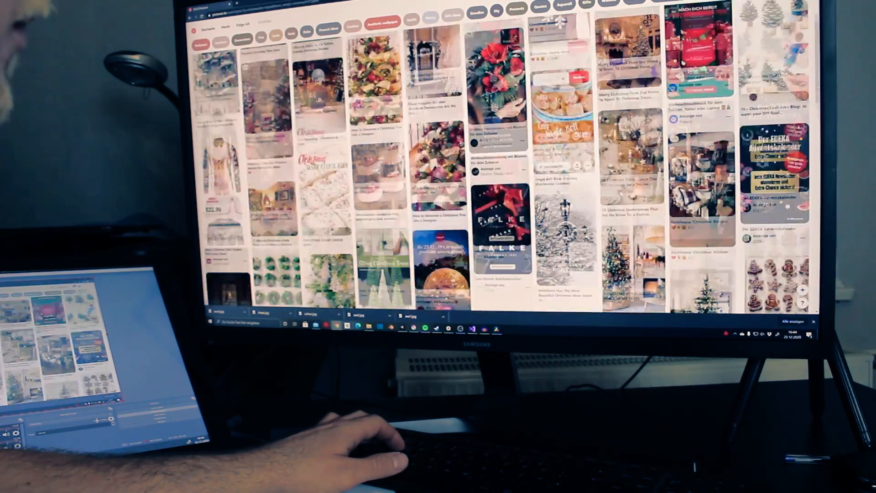
pyautogui.scroll(-3)
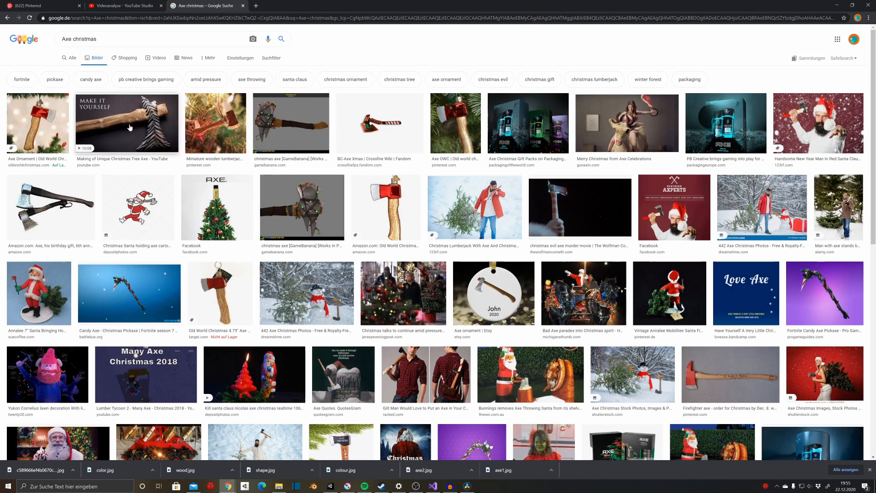
# Step: View a Google Images result for 'Axe christmas'
pyautogui.click(126, 122)
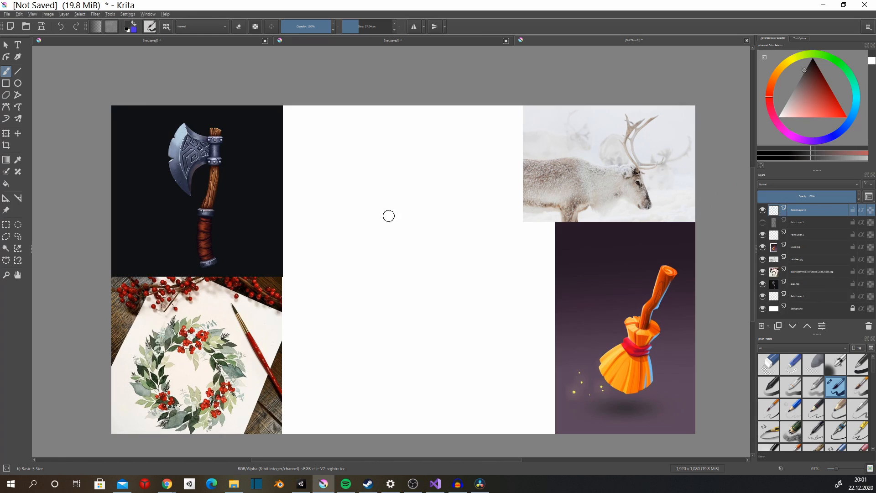
# Step: Sketch and refine a rough axe with an orange handle in the canvas centre
pyautogui.moveTo(411, 168); pyautogui.dragTo(408, 402)
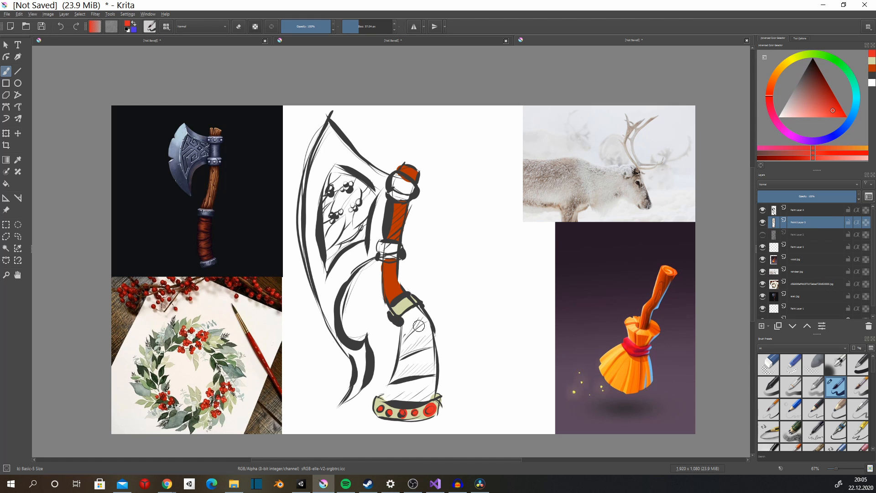
pyautogui.moveTo(408, 335); pyautogui.dragTo(413, 392)
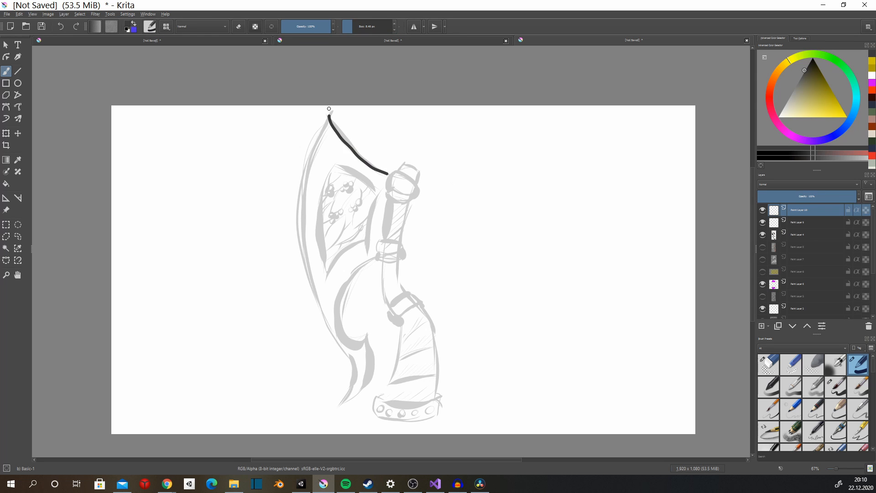
# Step: Ink the blade's outer edge, its inner panel, the handle cap and the ring
pyautogui.moveTo(329, 115); pyautogui.dragTo(338, 406)
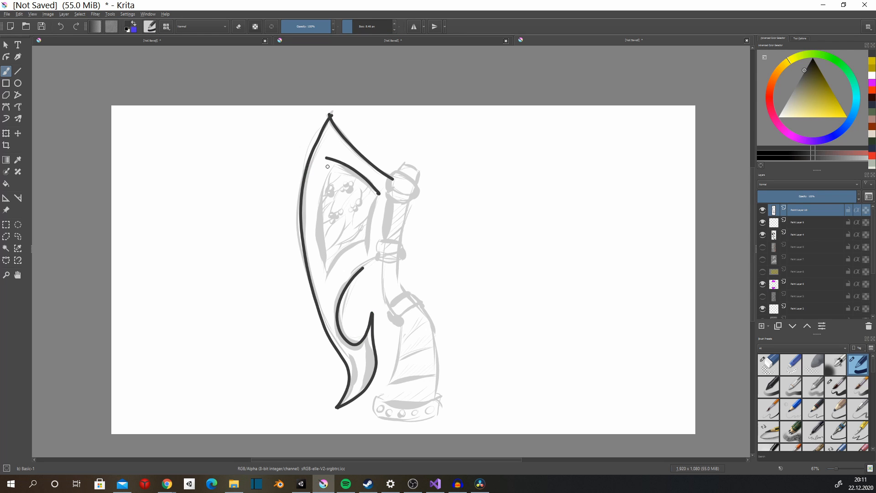
pyautogui.moveTo(328, 166); pyautogui.dragTo(402, 244)
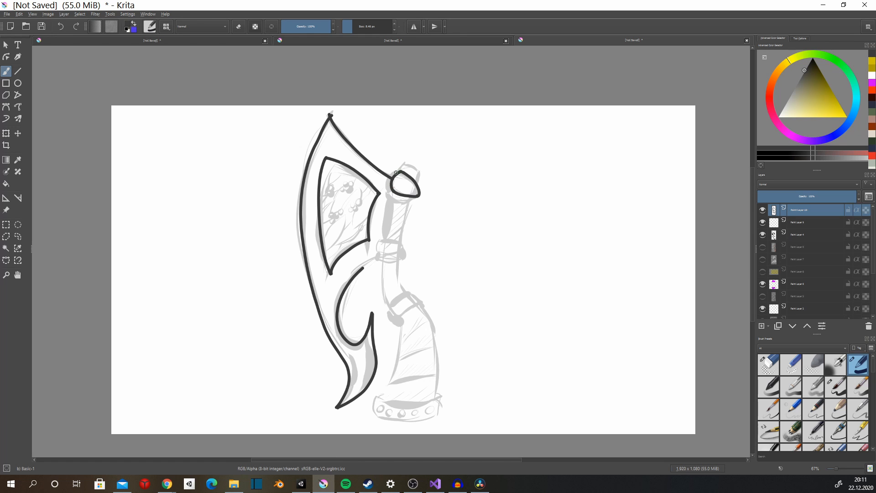
pyautogui.moveTo(408, 173); pyautogui.dragTo(392, 240)
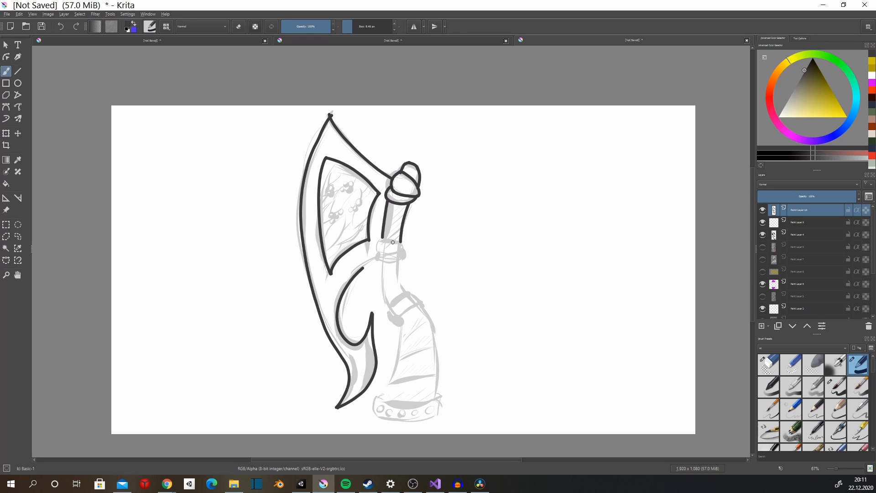
pyautogui.moveTo(392, 240); pyautogui.dragTo(397, 263)
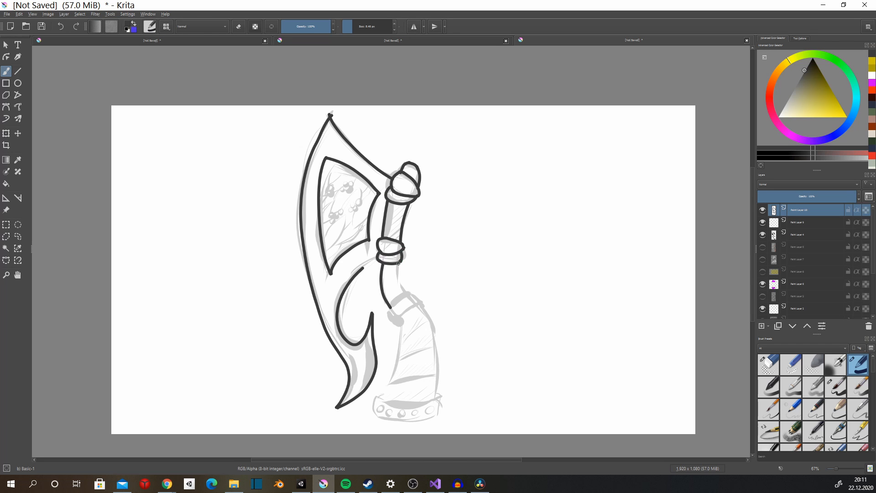
# Step: Ink the handle down its curve, the wrapped grip and the pommel
pyautogui.moveTo(399, 263); pyautogui.dragTo(399, 319)
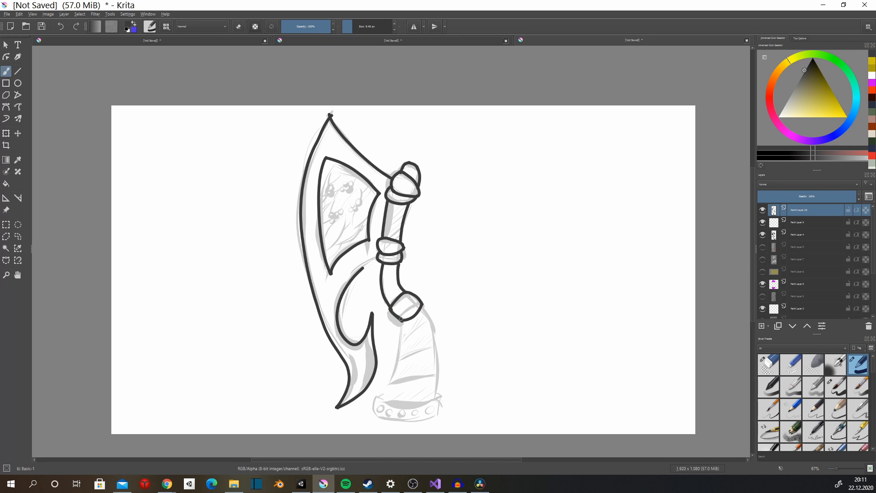
pyautogui.moveTo(411, 319); pyautogui.dragTo(400, 352)
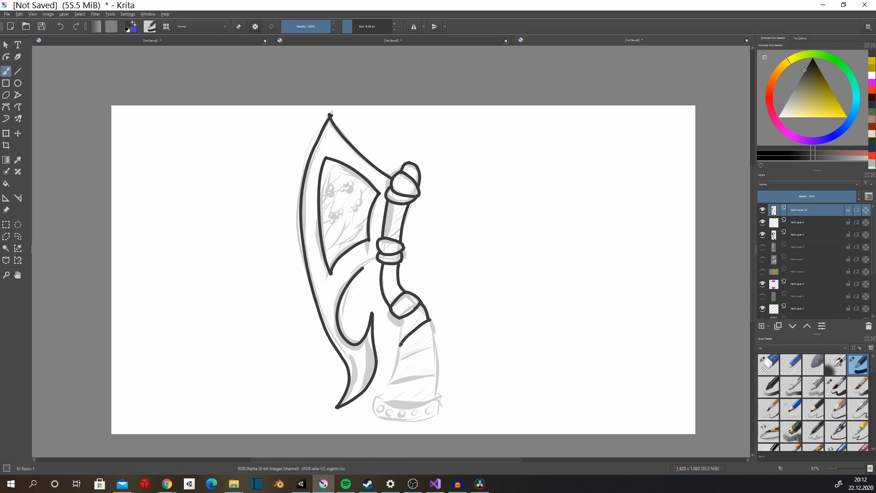
pyautogui.moveTo(397, 329); pyautogui.dragTo(432, 378)
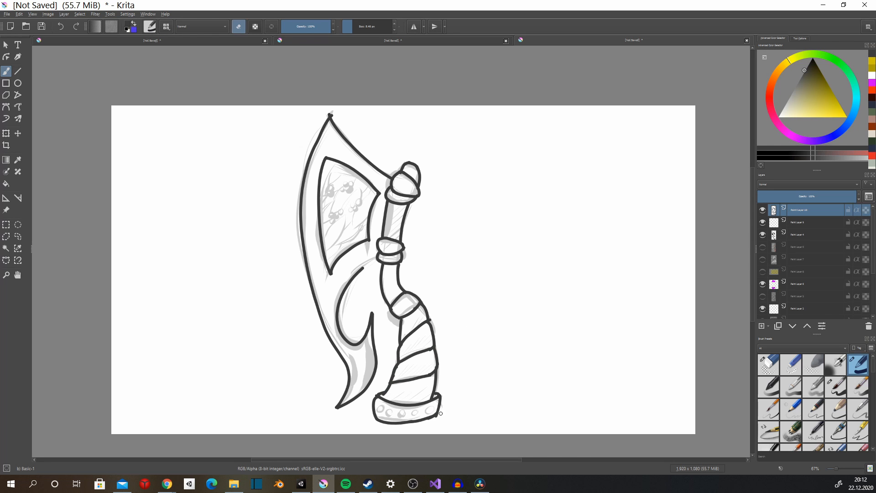
pyautogui.click(238, 27)
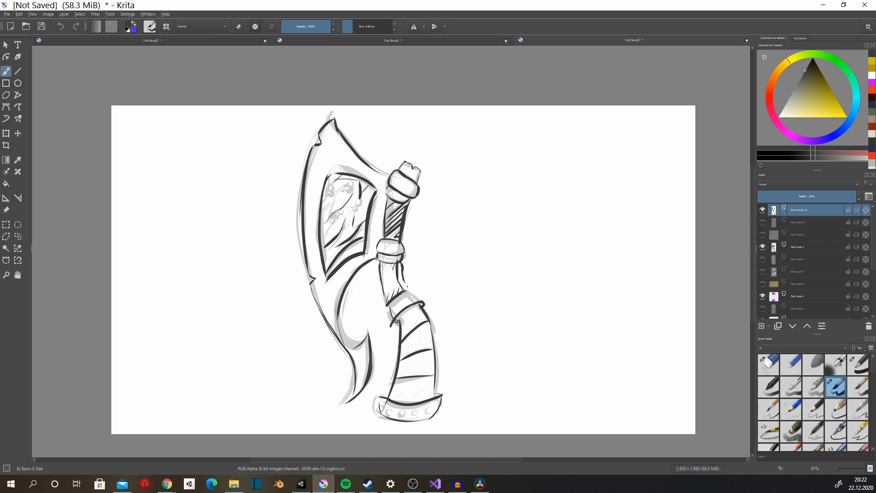
# Step: Brush dark hatching below the handle ring, then switch the brush to erasing
pyautogui.moveTo(380, 263); pyautogui.dragTo(372, 329)
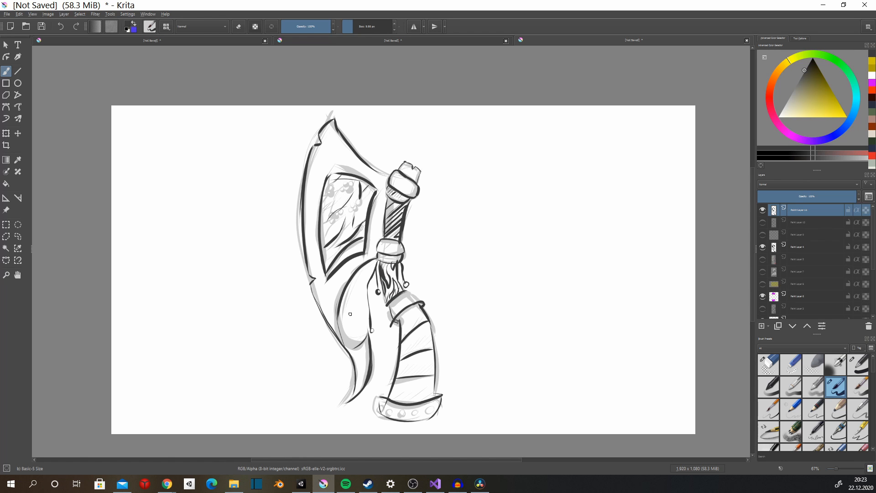
pyautogui.click(238, 26)
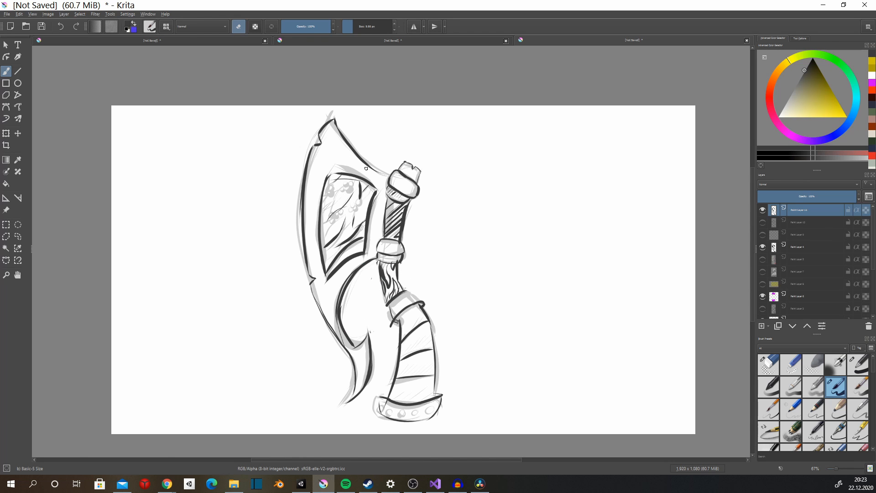